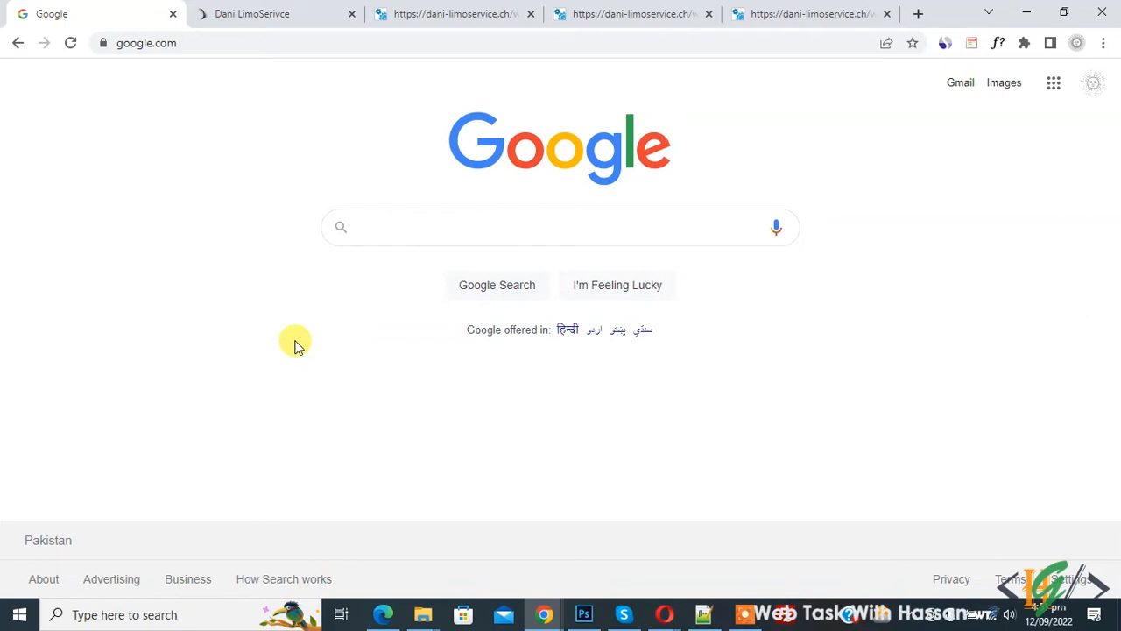
mouse_move(121, 181)
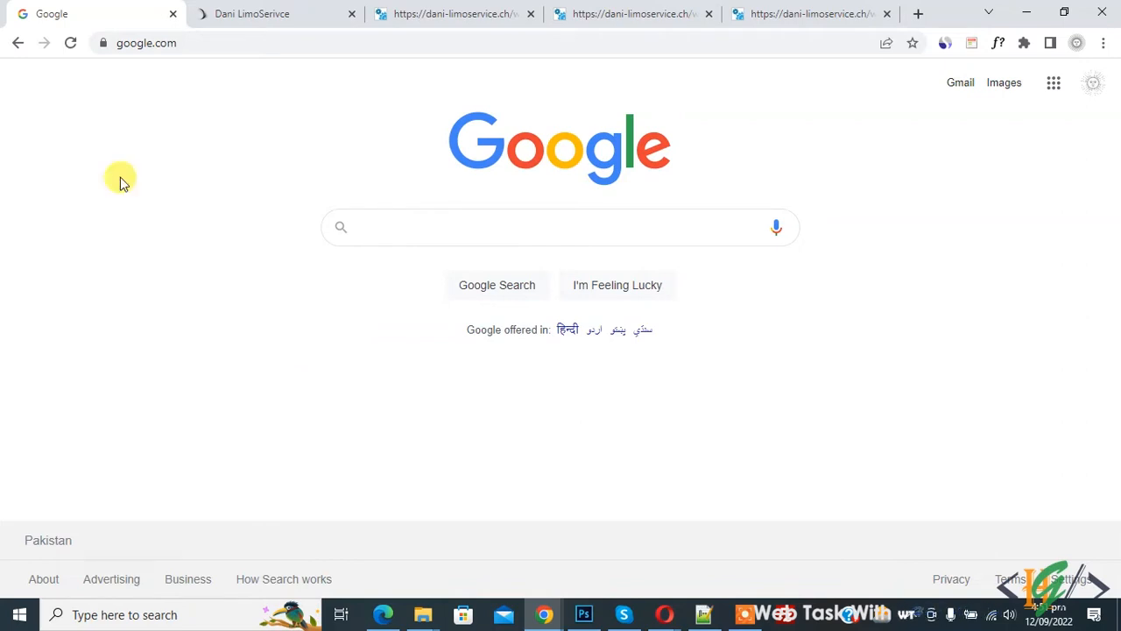
Step: Search Google for 'javascript and css code beautifier chrome extension' and open its Web Store listing
left_click(560, 227)
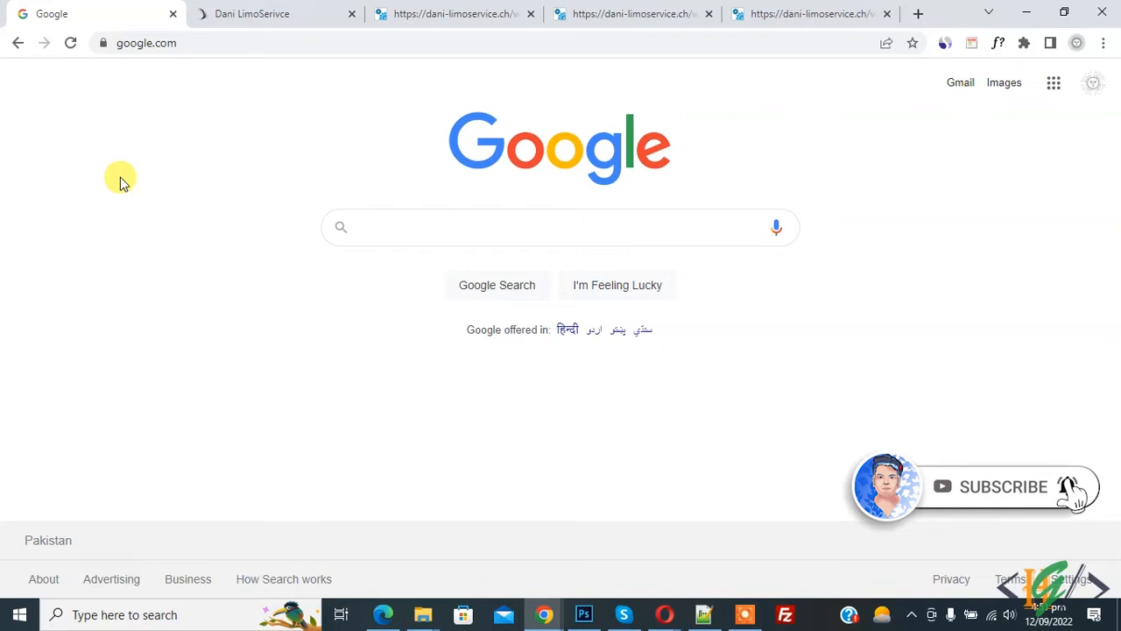
type("javascript and css code beautifier chrome extension")
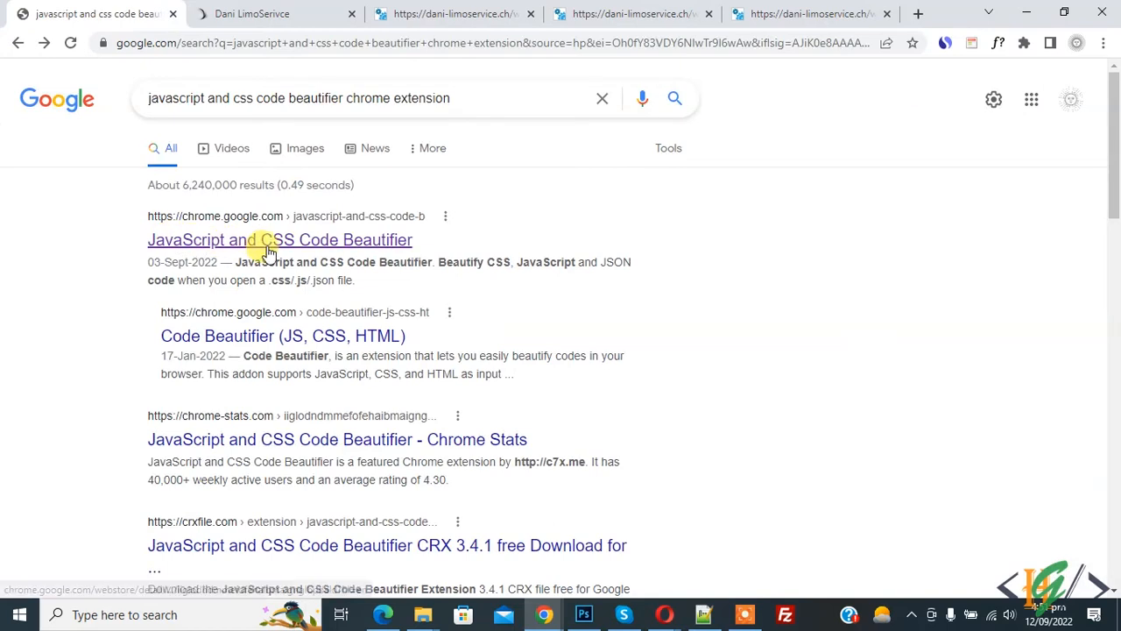
left_click(279, 239)
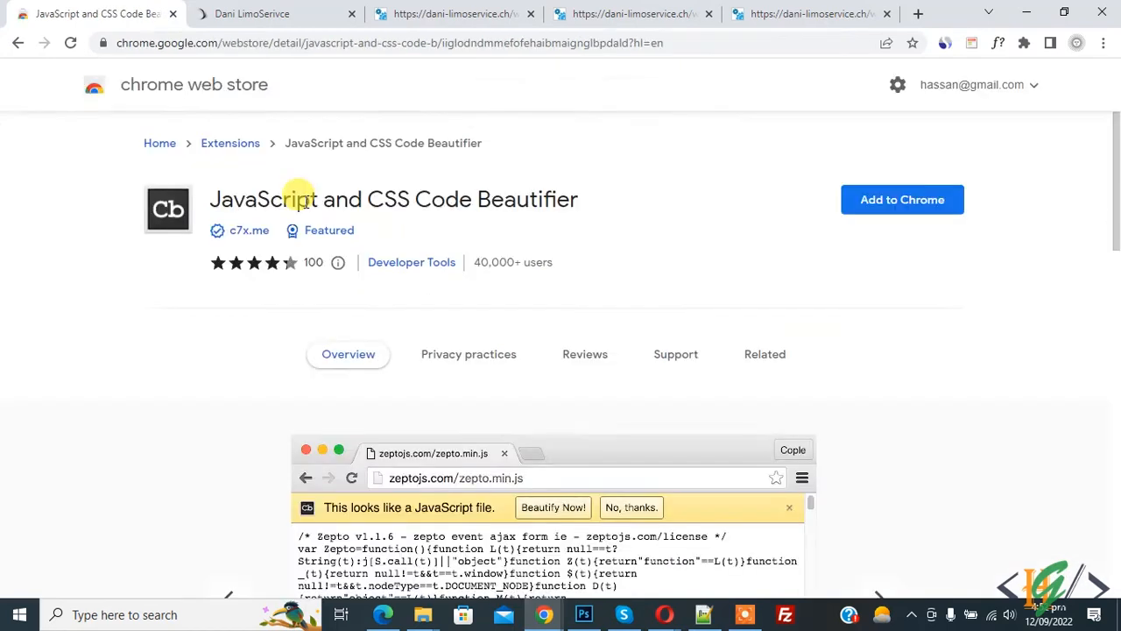
mouse_move(208, 217)
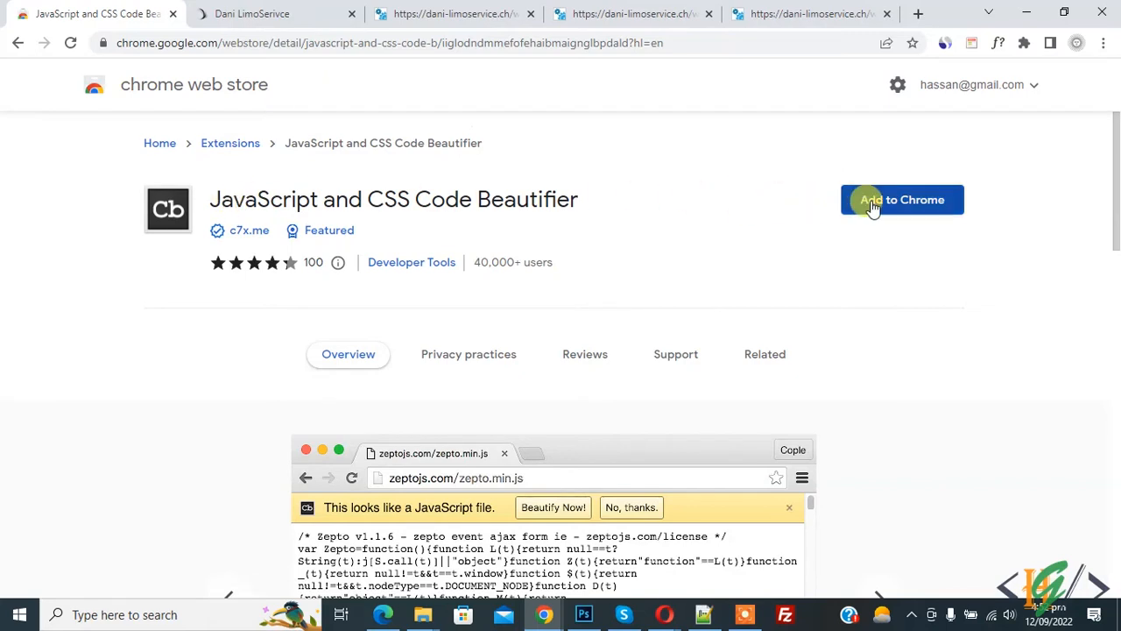
Step: Add the JavaScript and CSS Code Beautifier extension to Chrome and confirm the install
left_click(902, 200)
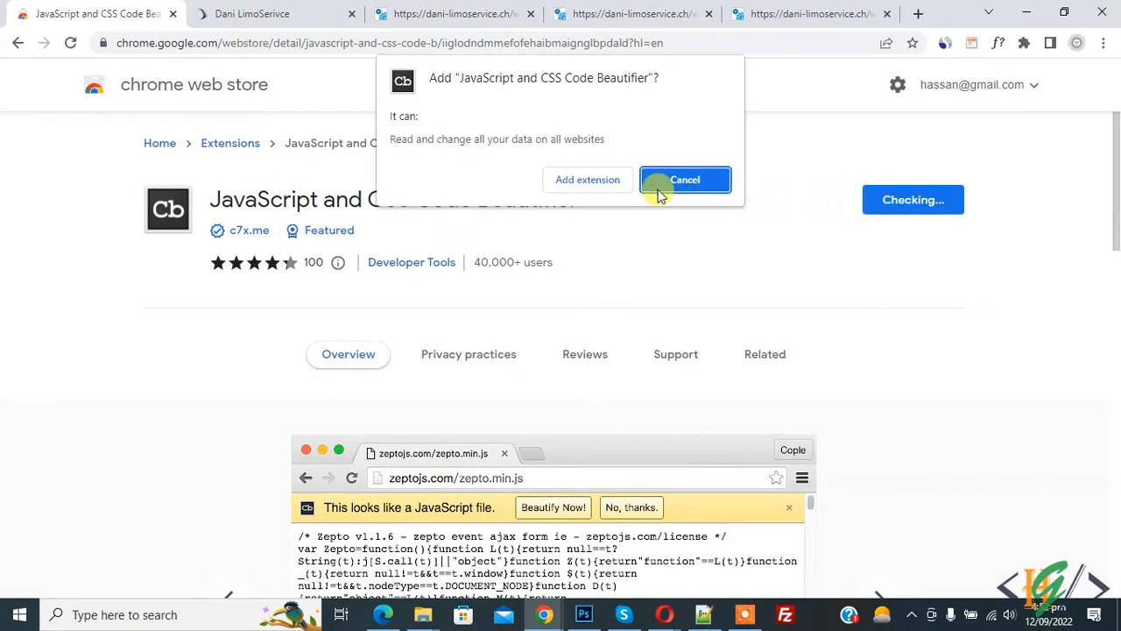
left_click(685, 180)
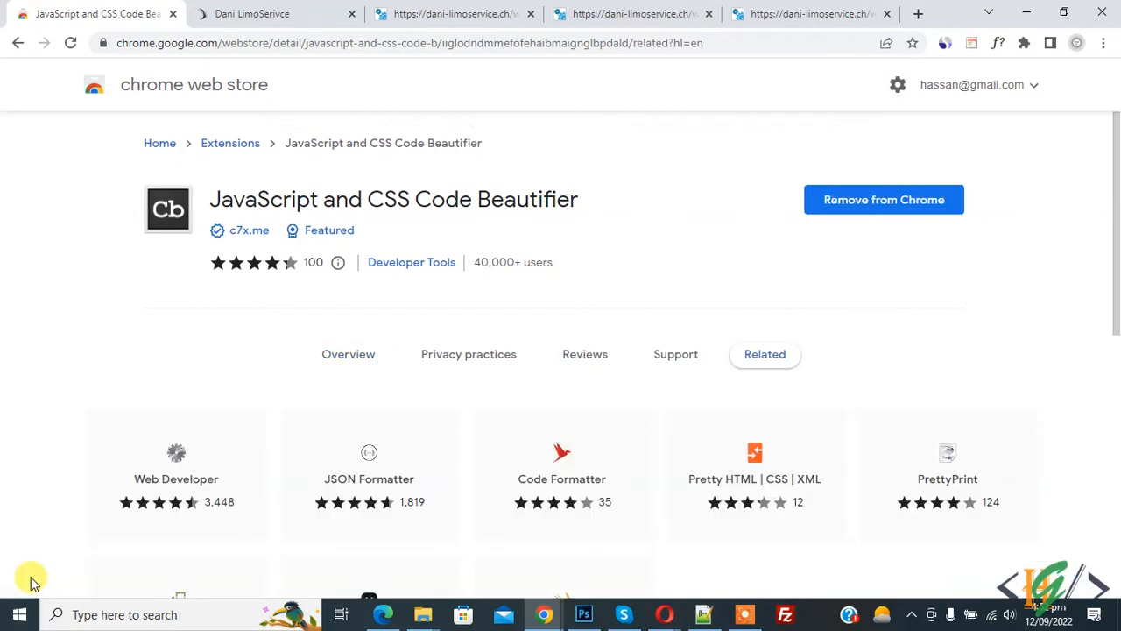
mouse_move(408, 346)
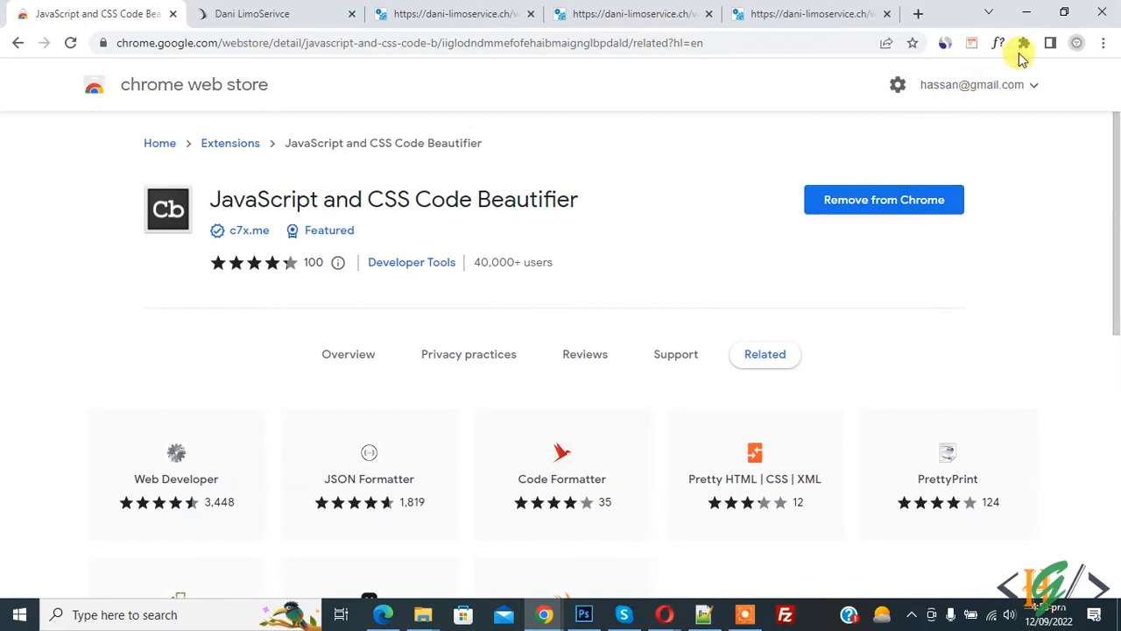
Step: Pin the Code Beautifier from the Extensions menu and switch to the Dani Limo Service stylesheet tab
left_click(1022, 43)
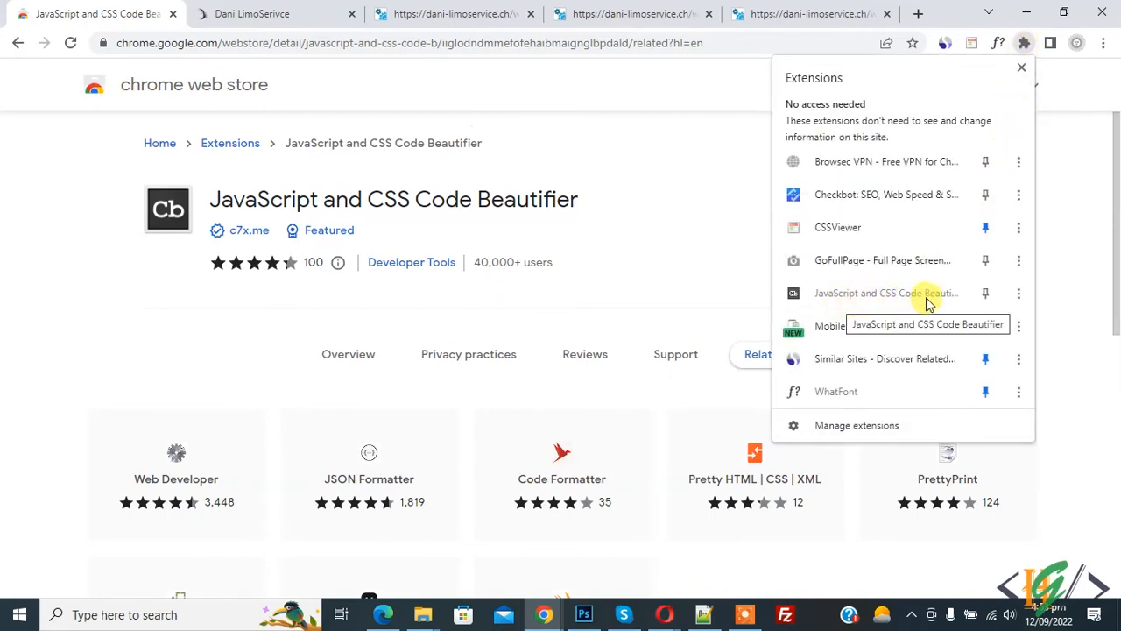
left_click(985, 292)
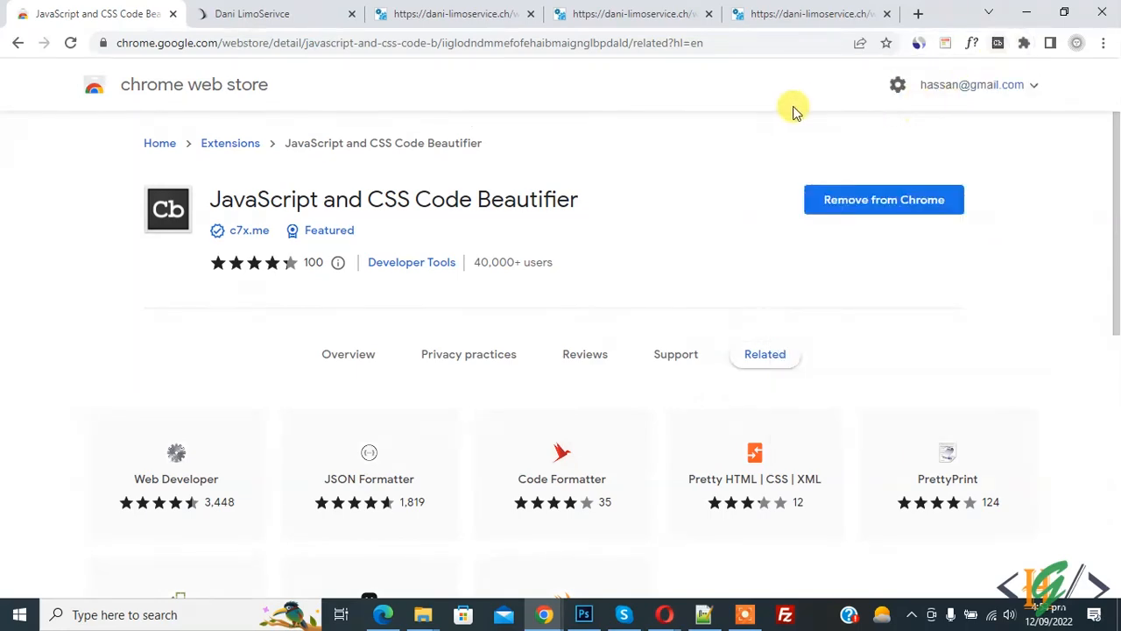
left_click(453, 13)
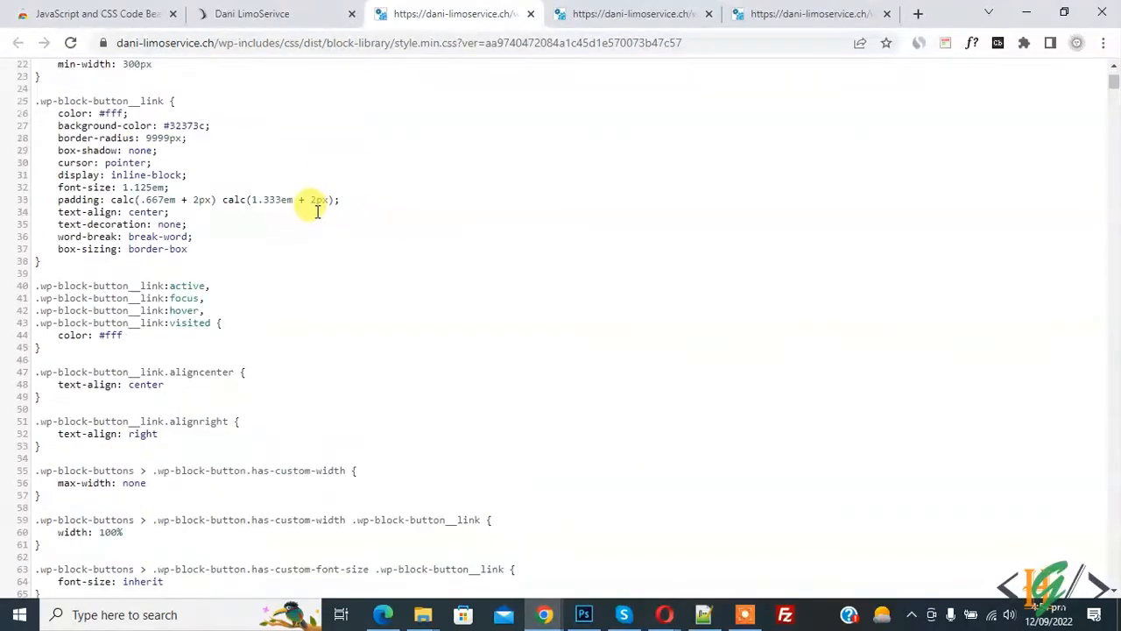
Step: Scroll through the beautified style.min.css stylesheet before moving to jquery-migrate.min.js
scroll("down", 3)
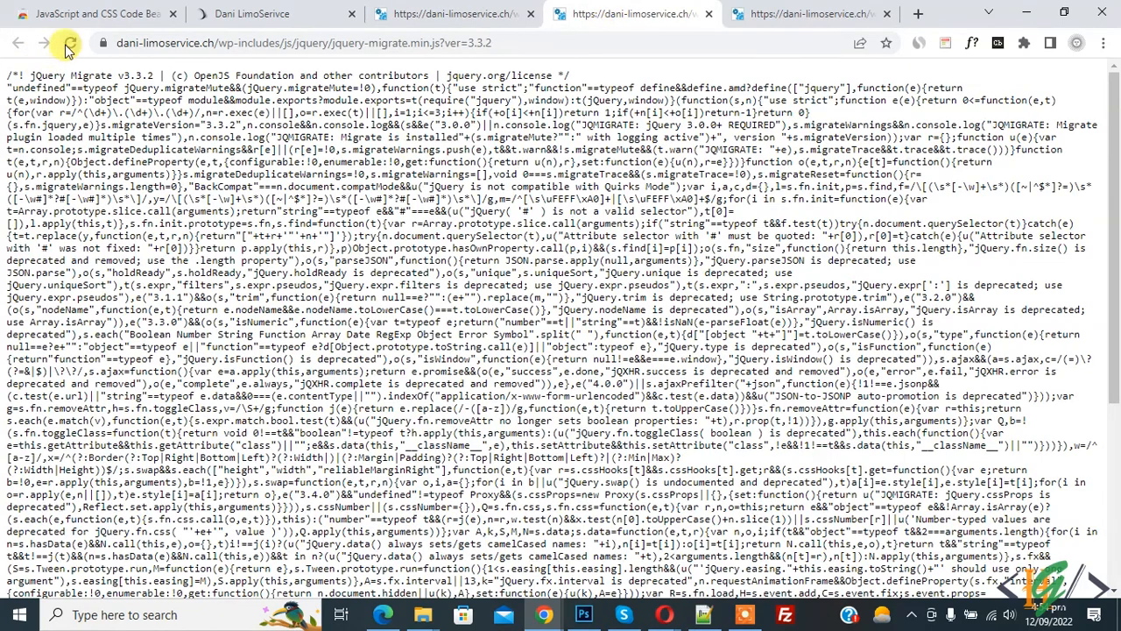
Step: Reload jquery-migrate.min.js and beautify it into indented, line-numbered JavaScript
left_click(68, 43)
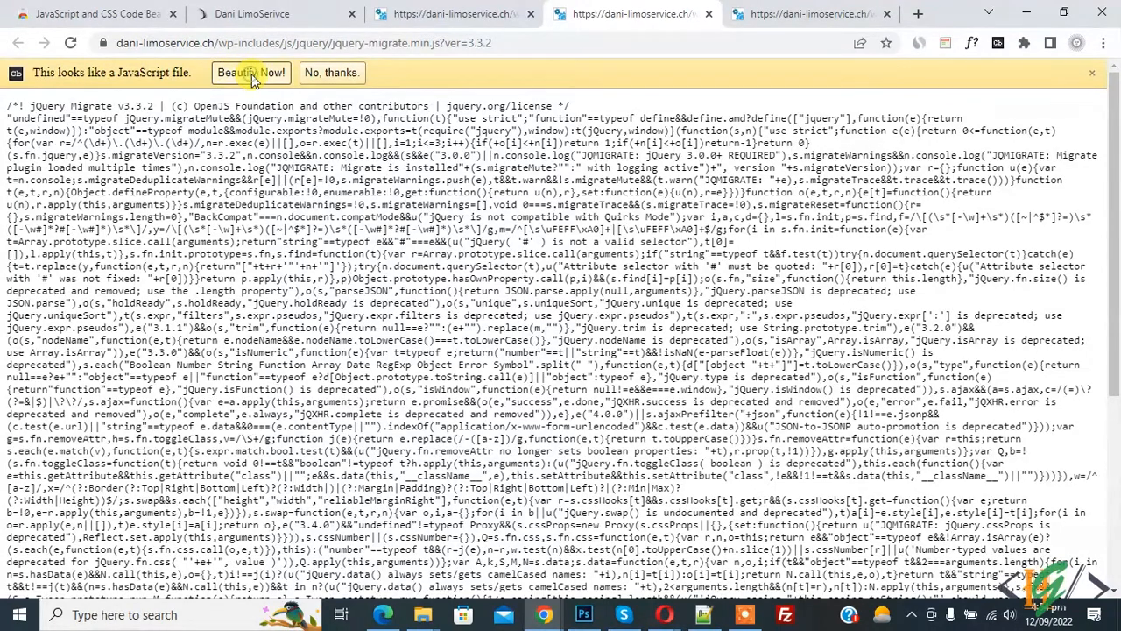
left_click(250, 73)
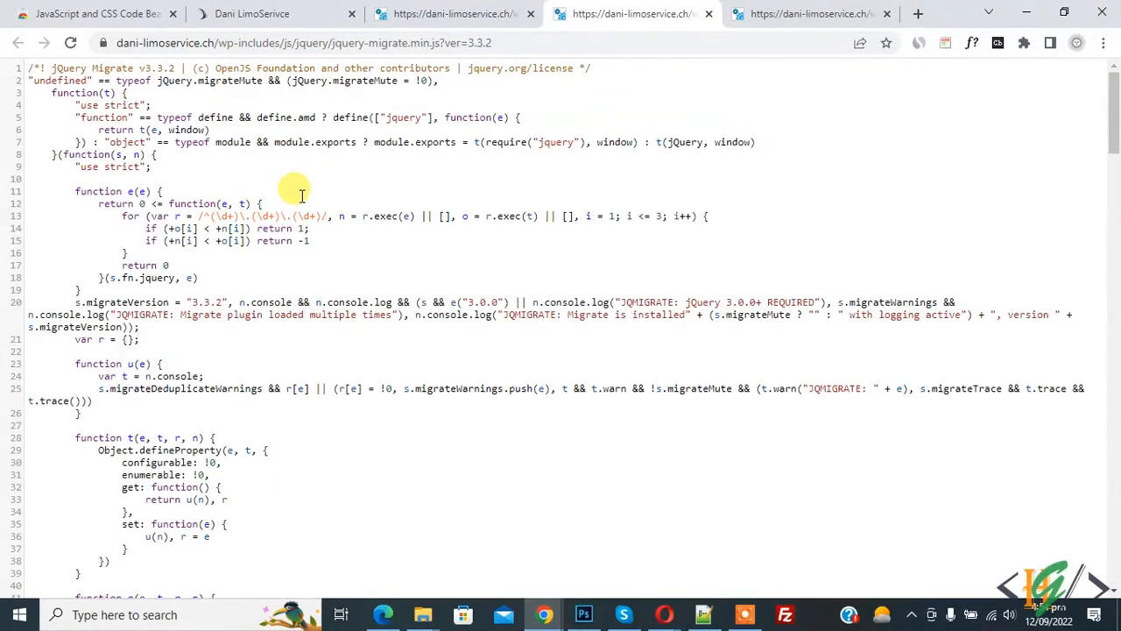